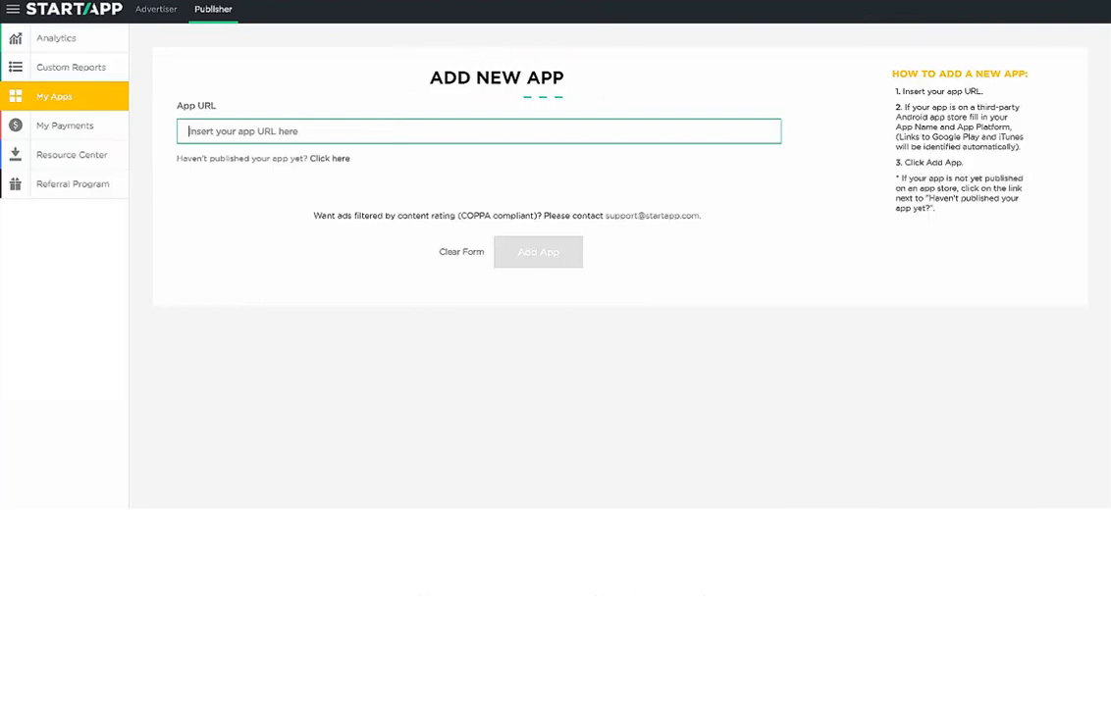
Step: Go to My Applications and start adding a new app
left_click(55, 39)
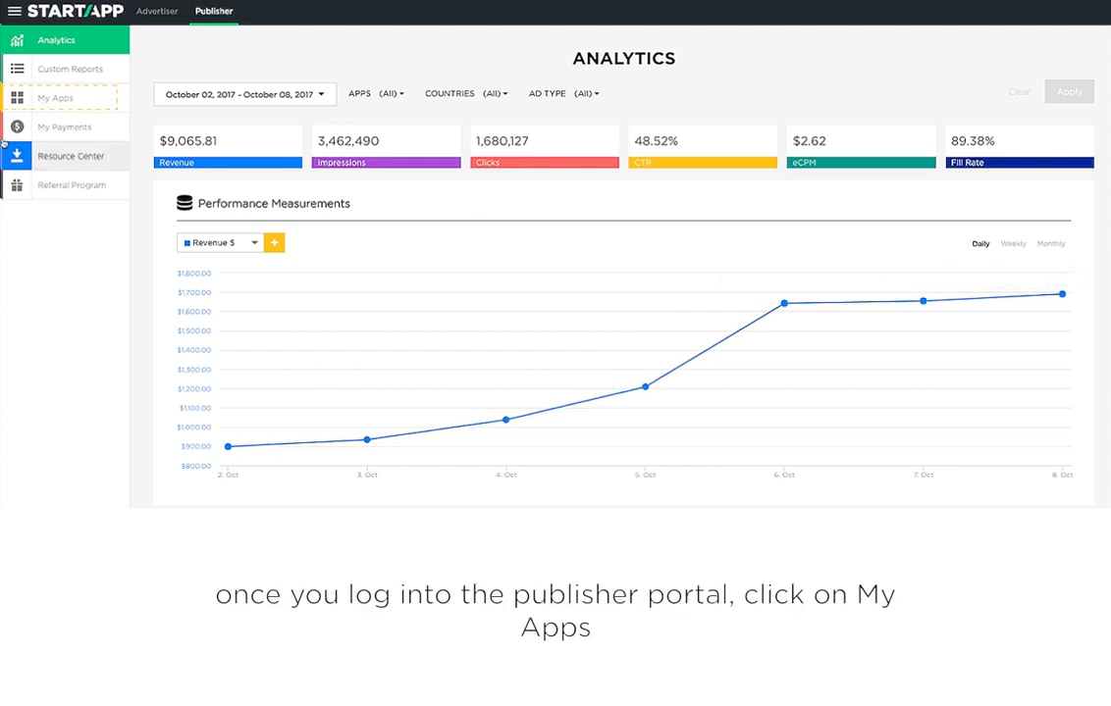
left_click(55, 98)
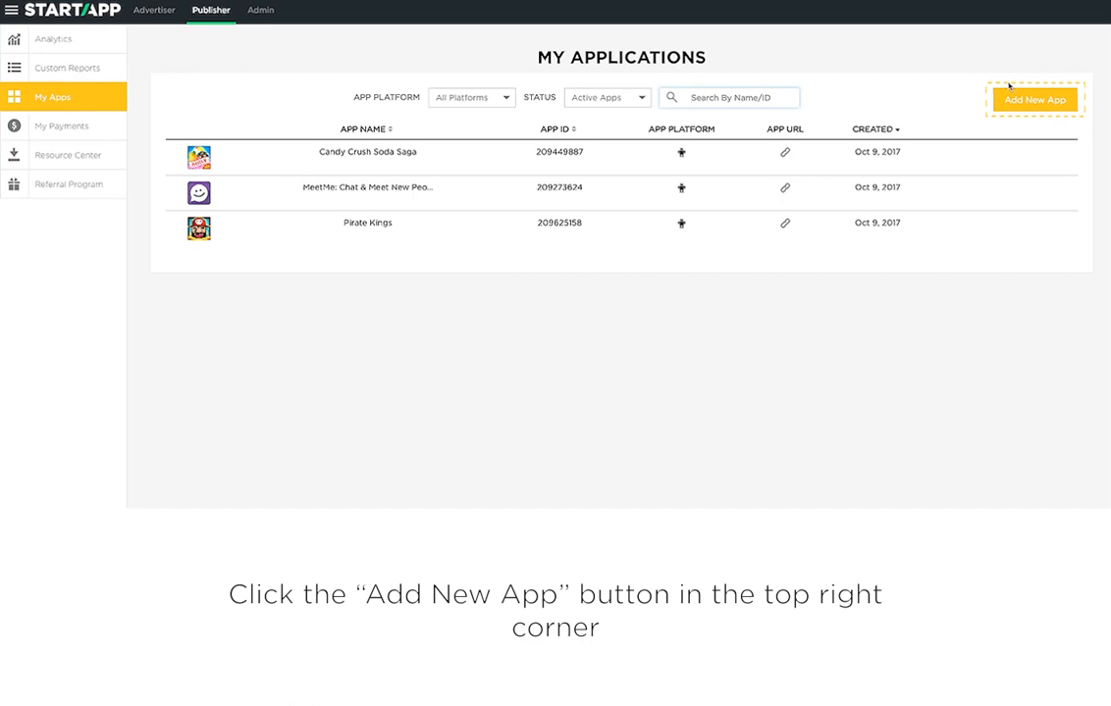
left_click(1034, 98)
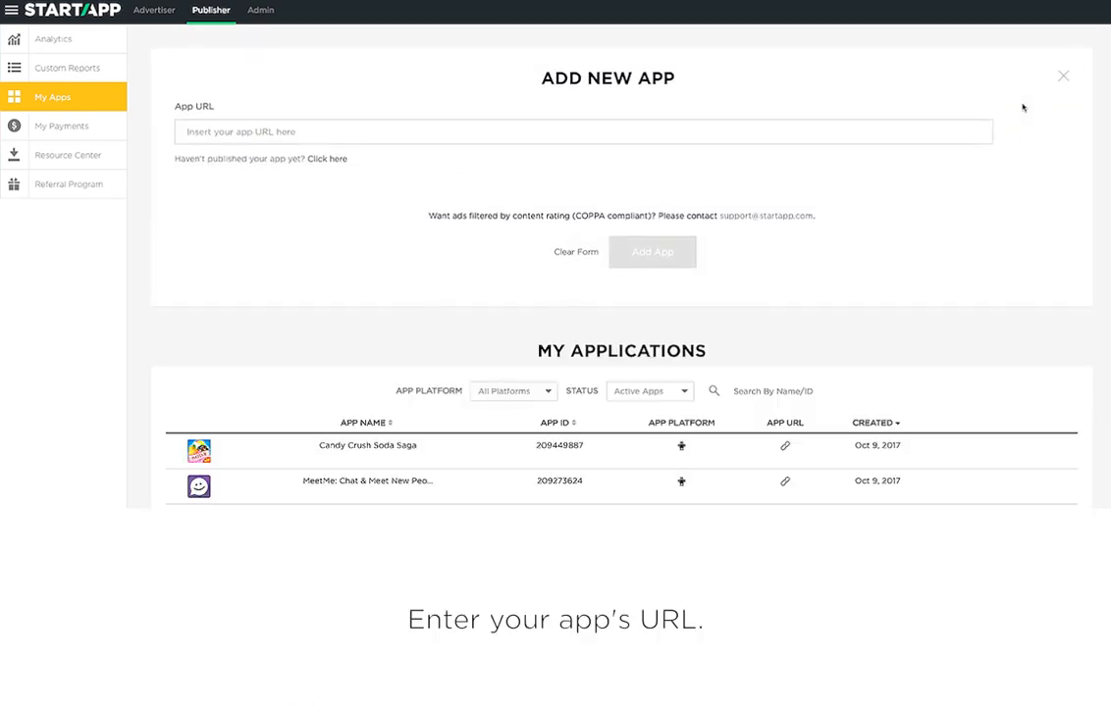
Step: Add BCN VR Tour from its Google Play URL (com.StartApp.BarcelonaVR) and copy its app ID
type("https://play.google.com/store/apps/details?id=com.StartApp.BarcelonaVR&hl=en")
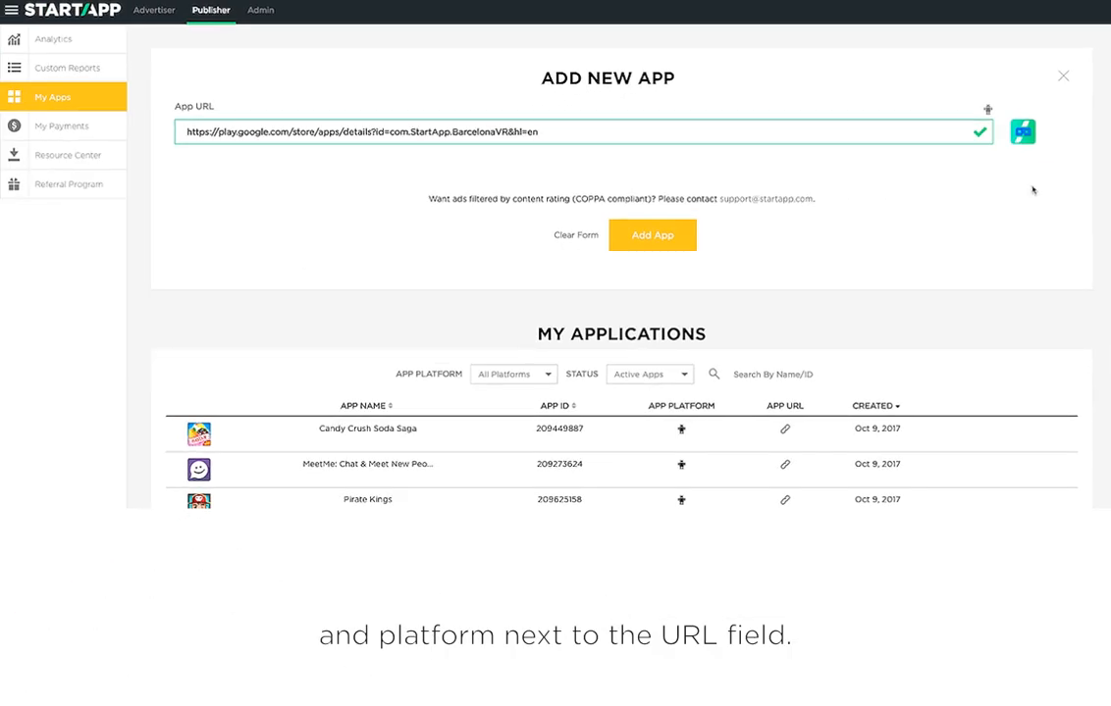
mouse_move(651, 236)
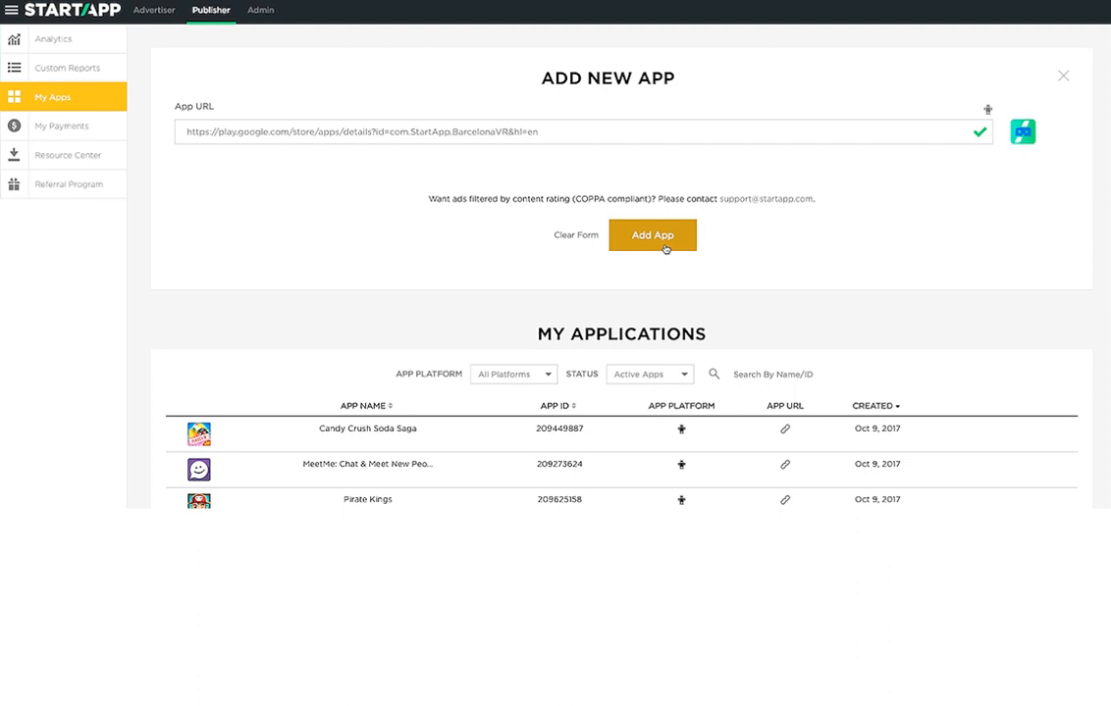
left_click(651, 236)
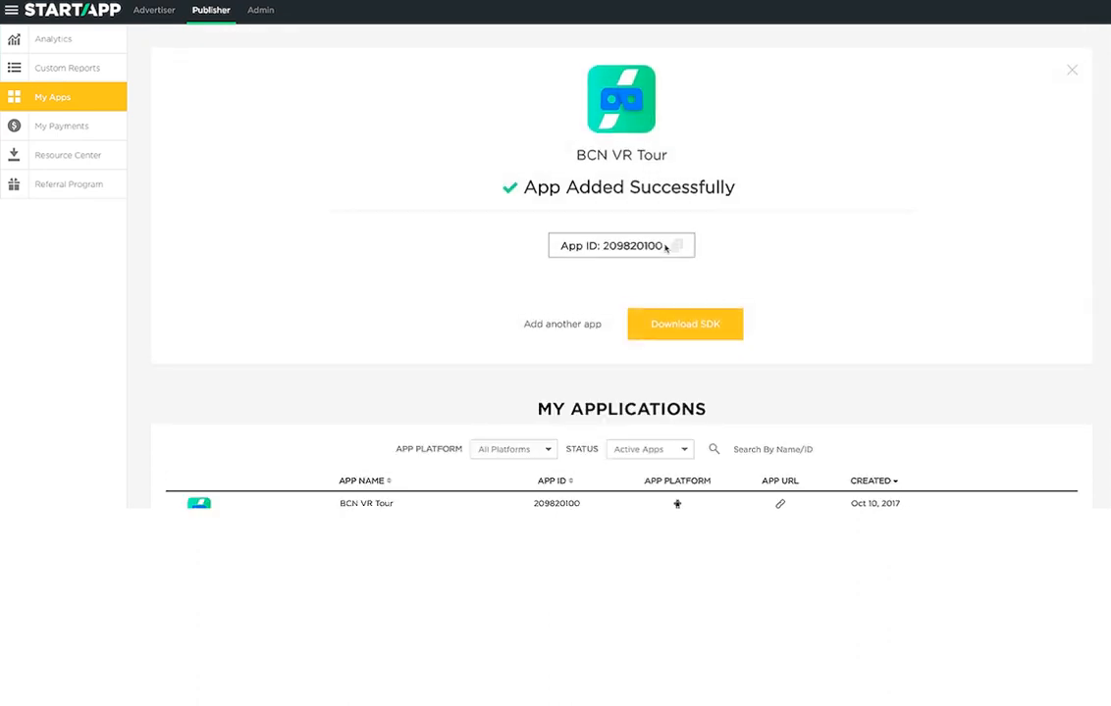
left_click(562, 324)
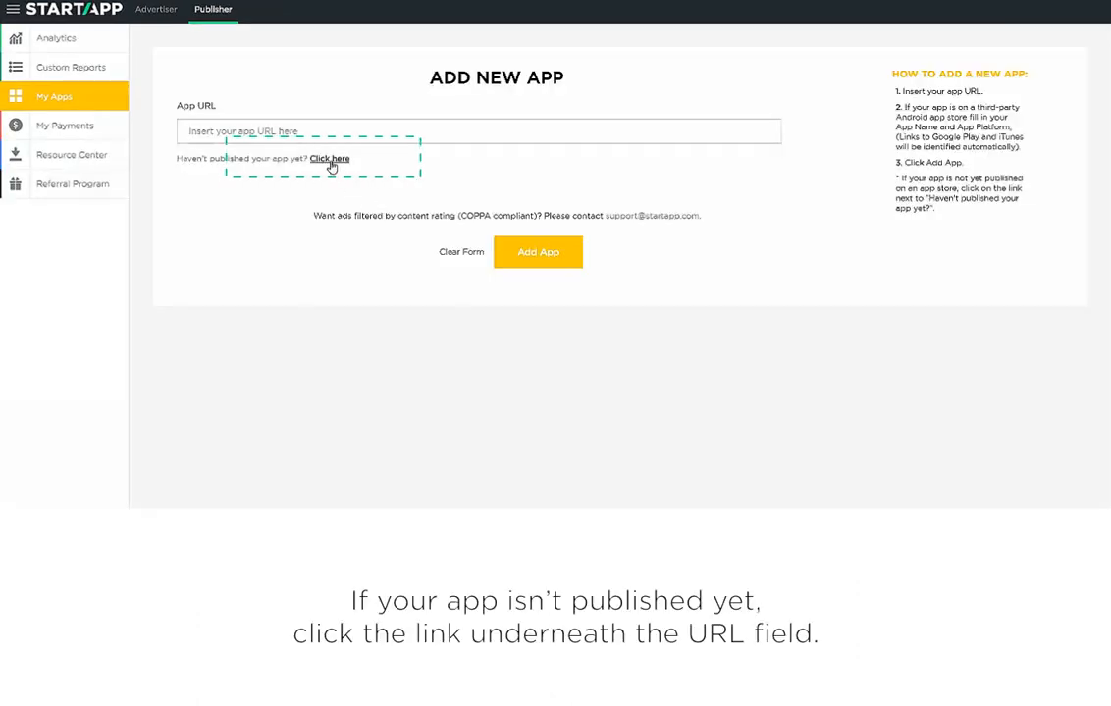
Step: Add an unpublished app named BCN VR with Android as its platform
left_click(329, 159)
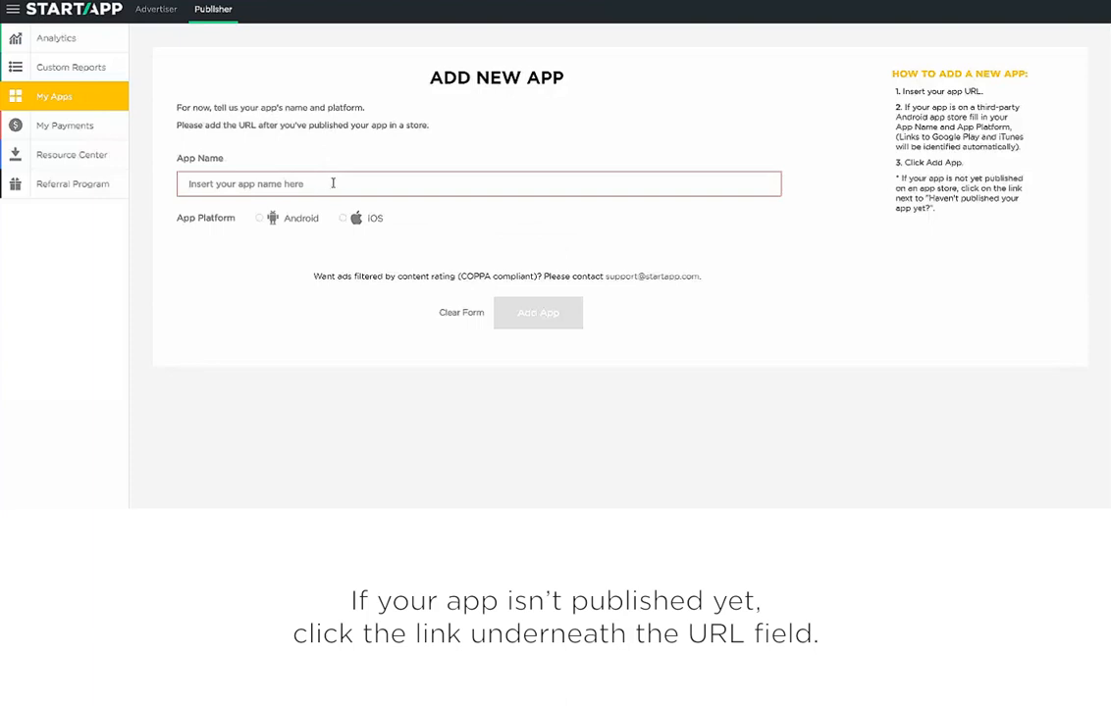
type("BCN VR App")
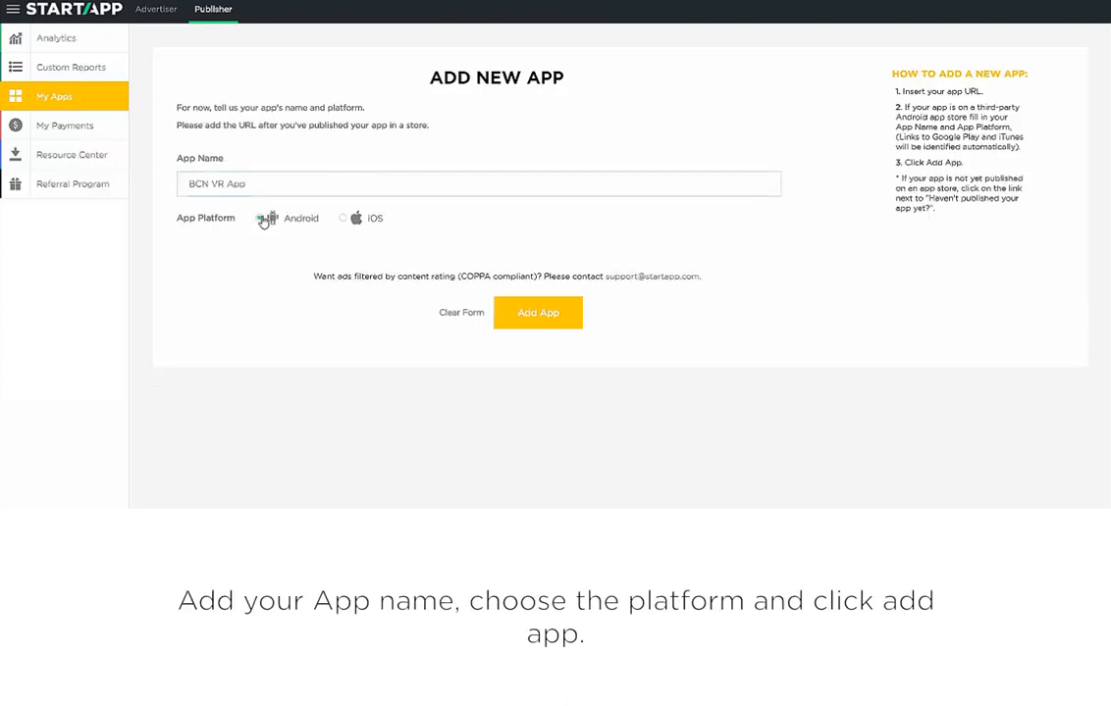
left_click(538, 312)
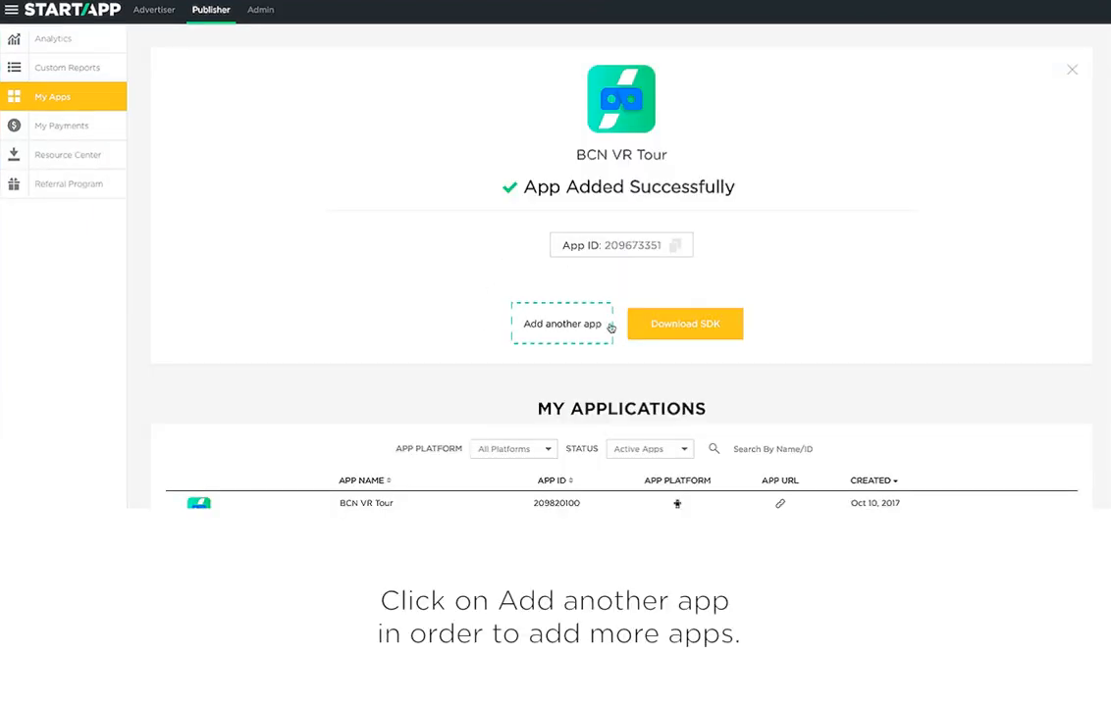
Step: Start a fresh add-app form, then return to the Analytics dashboard
left_click(561, 323)
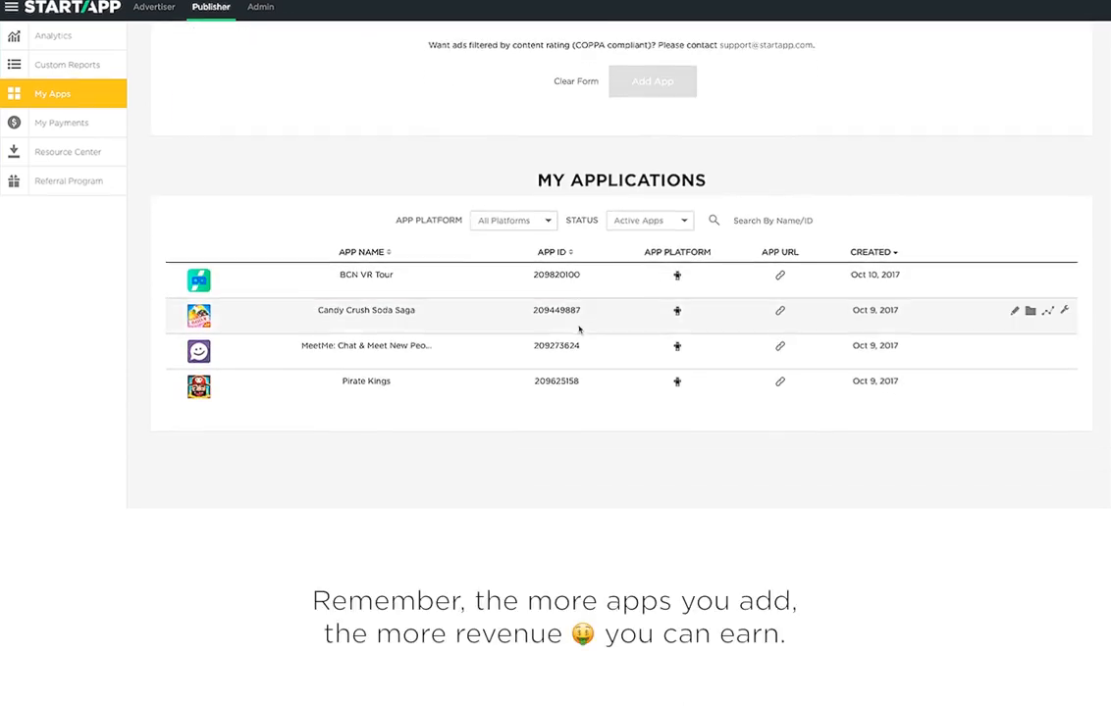
left_click(53, 35)
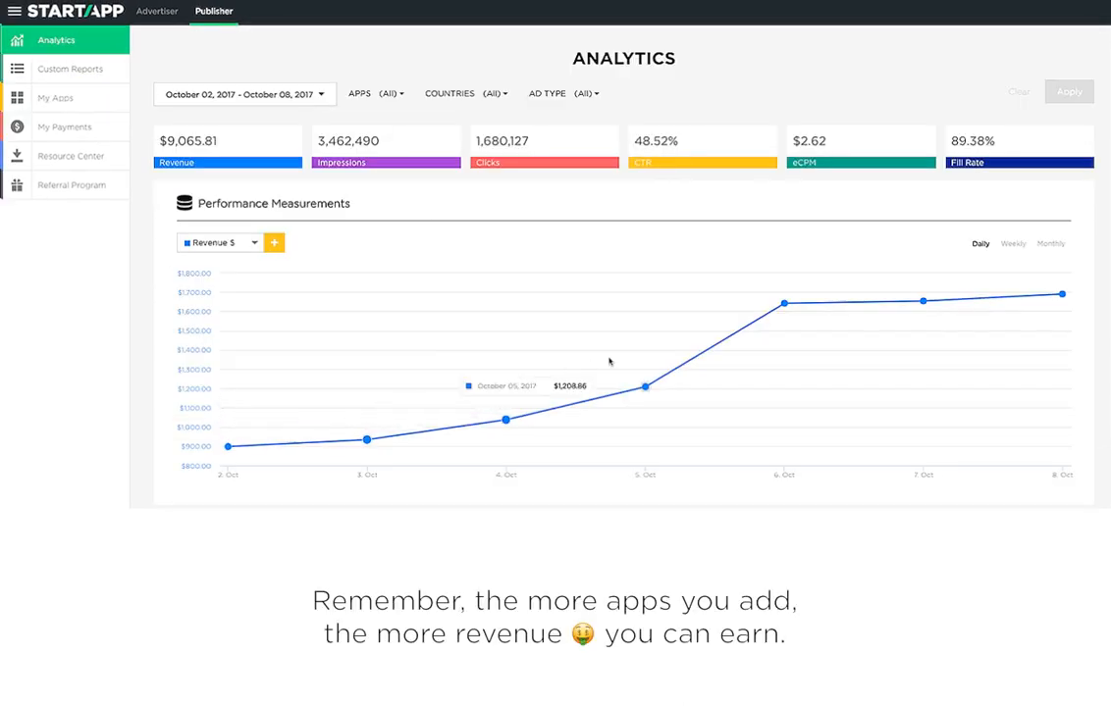